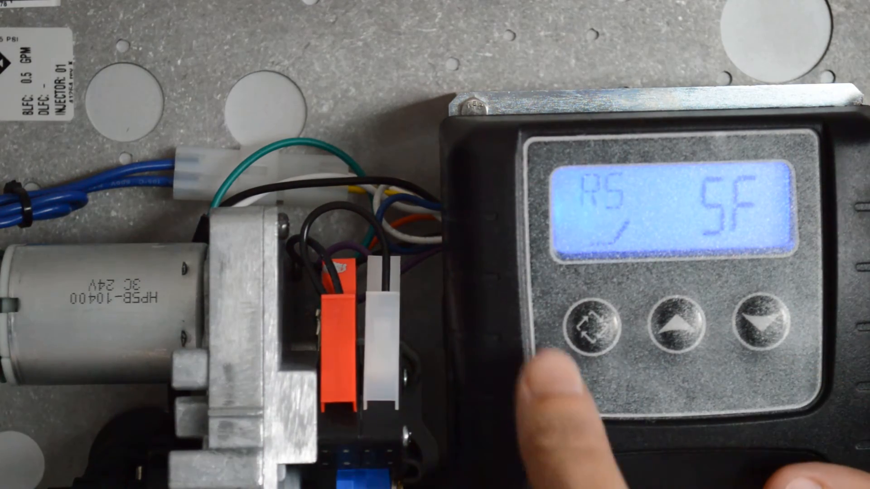
Advance the valve setup from the RS/SF screen to the SF value screen showing 15
{"action": "left_click", "coordinate": [590, 326]}
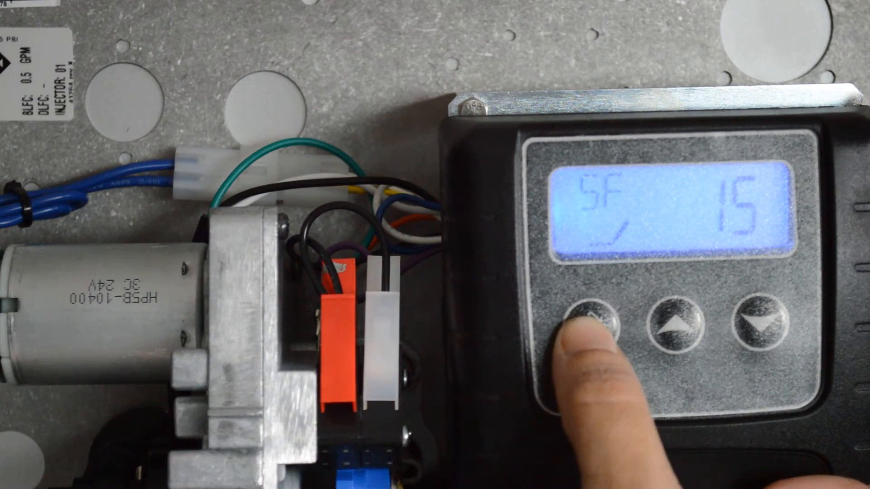